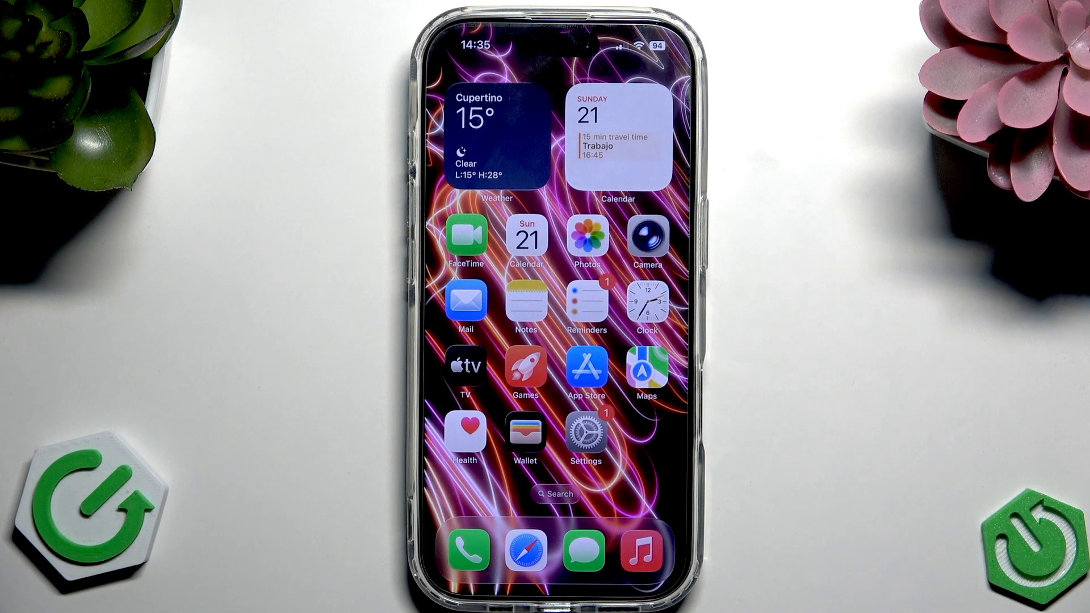
Step: Launch Settings from the home screen and go to Sounds & Haptics
{"action": "left_click", "coordinate": [585, 431]}
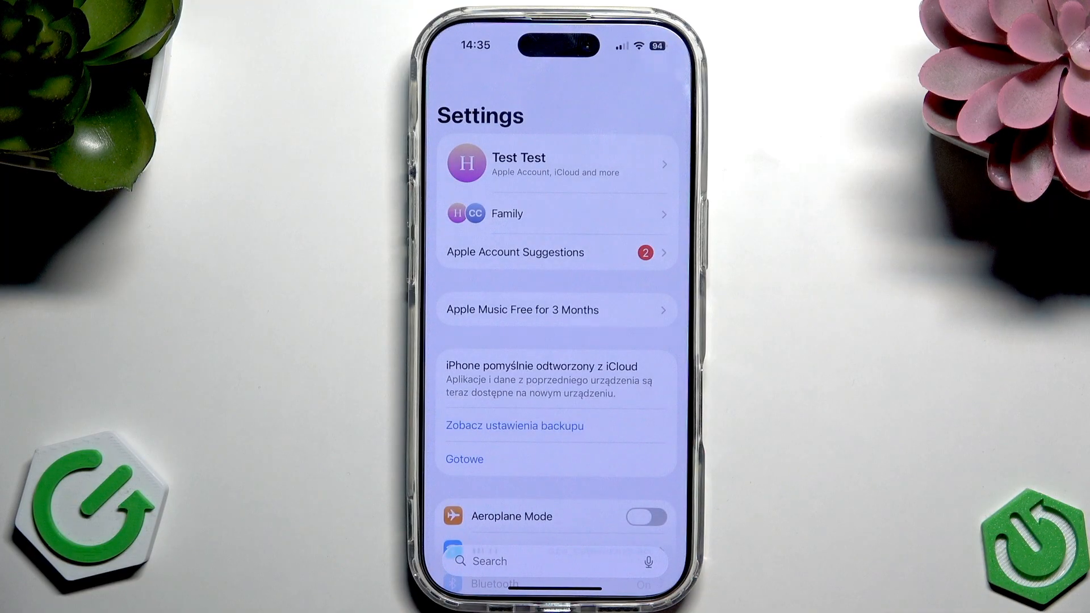
{"action": "scroll", "scroll_direction": "down", "scroll_amount": 3}
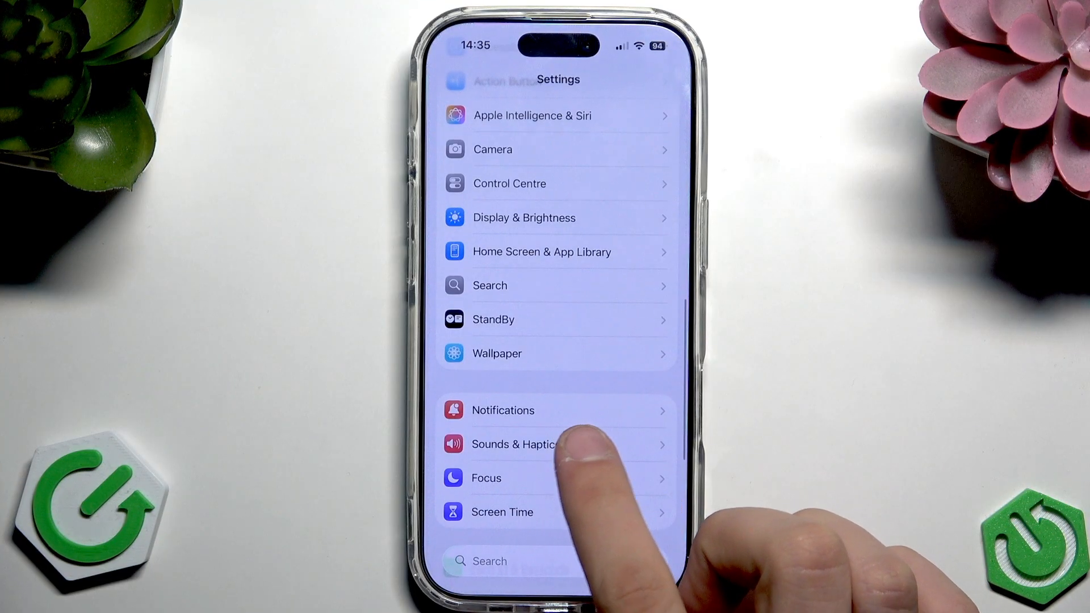
{"action": "left_click", "coordinate": [514, 444]}
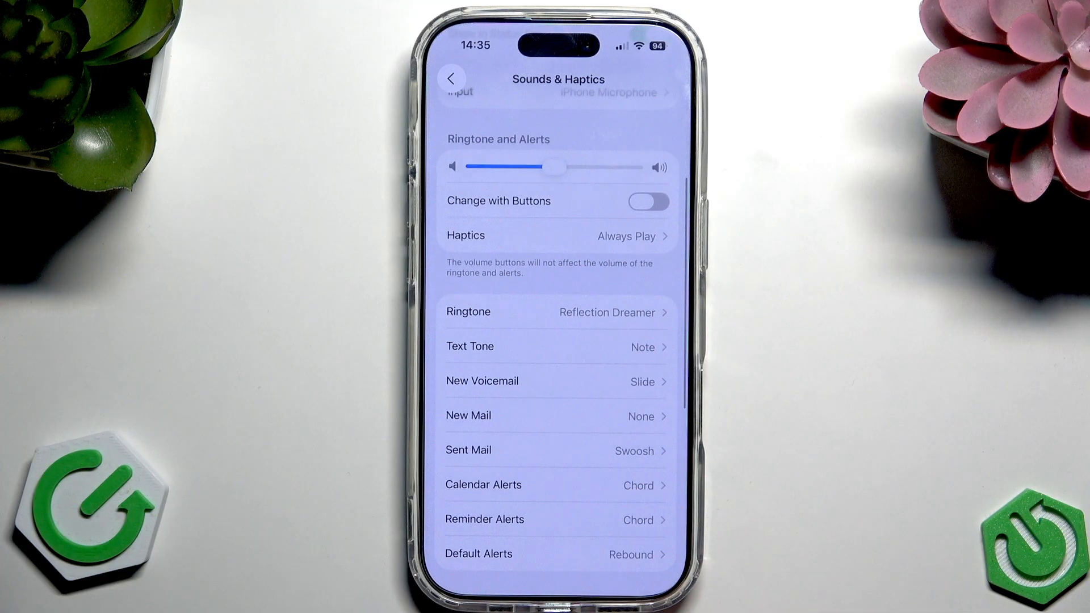
Step: Open the Ringtone list and scroll through the tones, with Reflection still checked
{"action": "left_click", "coordinate": [555, 311]}
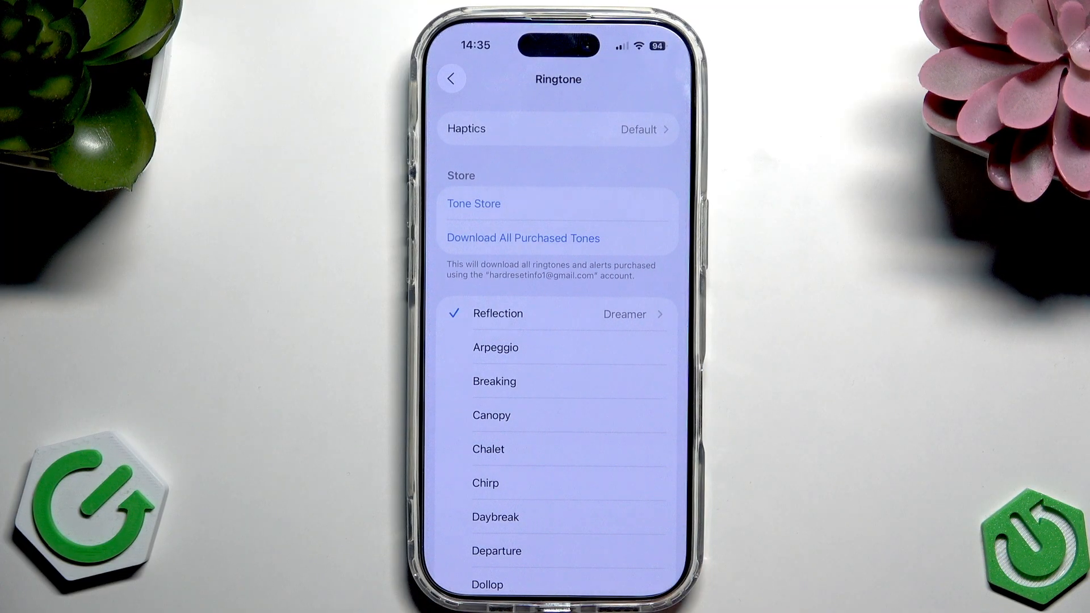
{"action": "scroll", "scroll_direction": "down", "scroll_amount": 3}
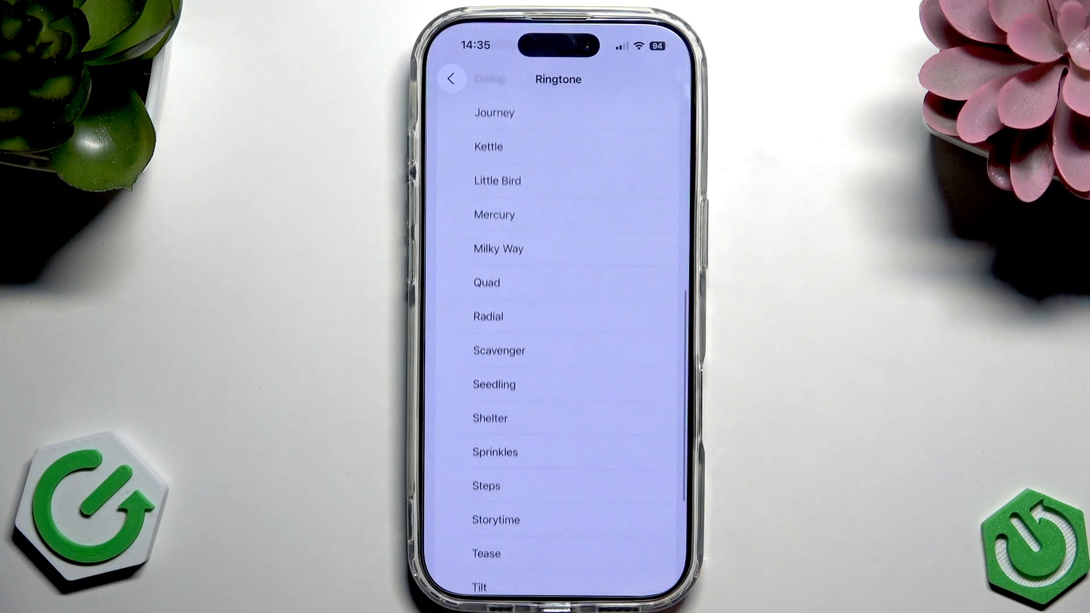
{"action": "scroll", "scroll_direction": "down", "scroll_amount": 3}
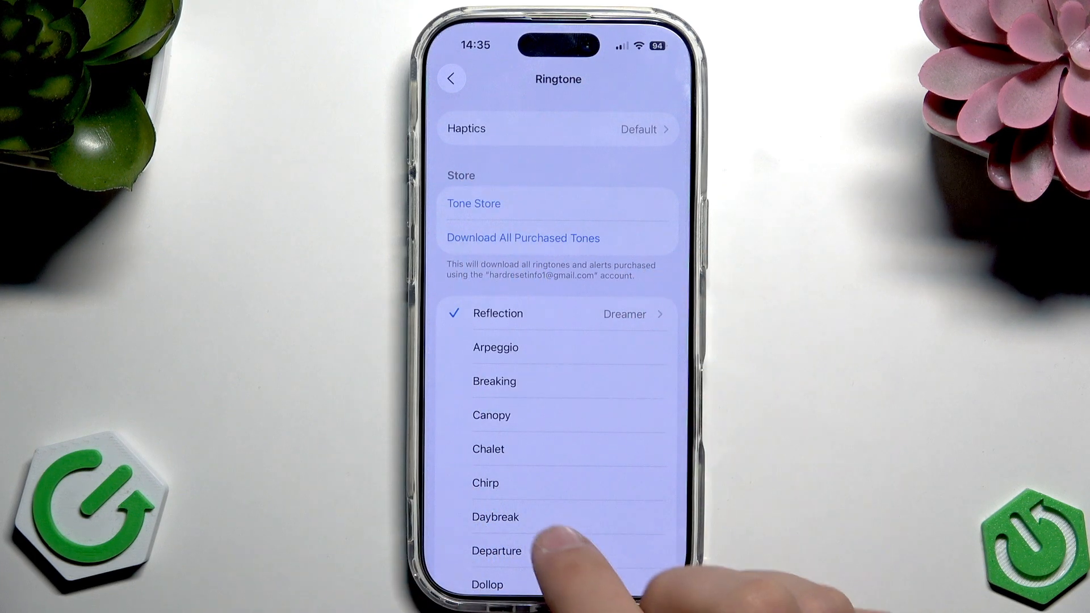
Step: Preview Chirp, Kettle and Sprinkles, keep Reflection, and go back to Sounds & Haptics
{"action": "left_click", "coordinate": [487, 482]}
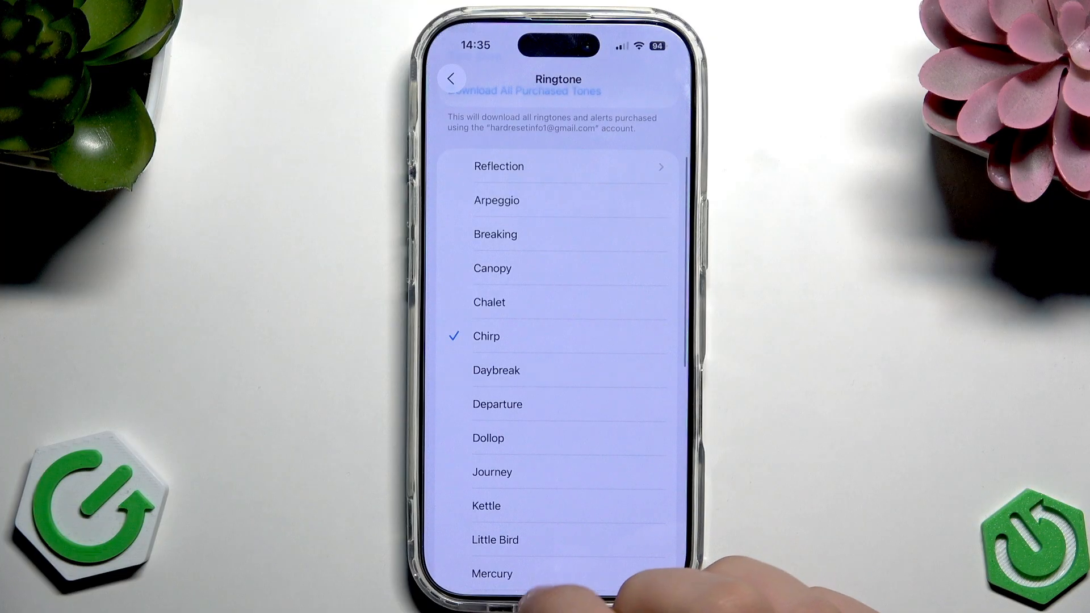
{"action": "left_click", "coordinate": [486, 505]}
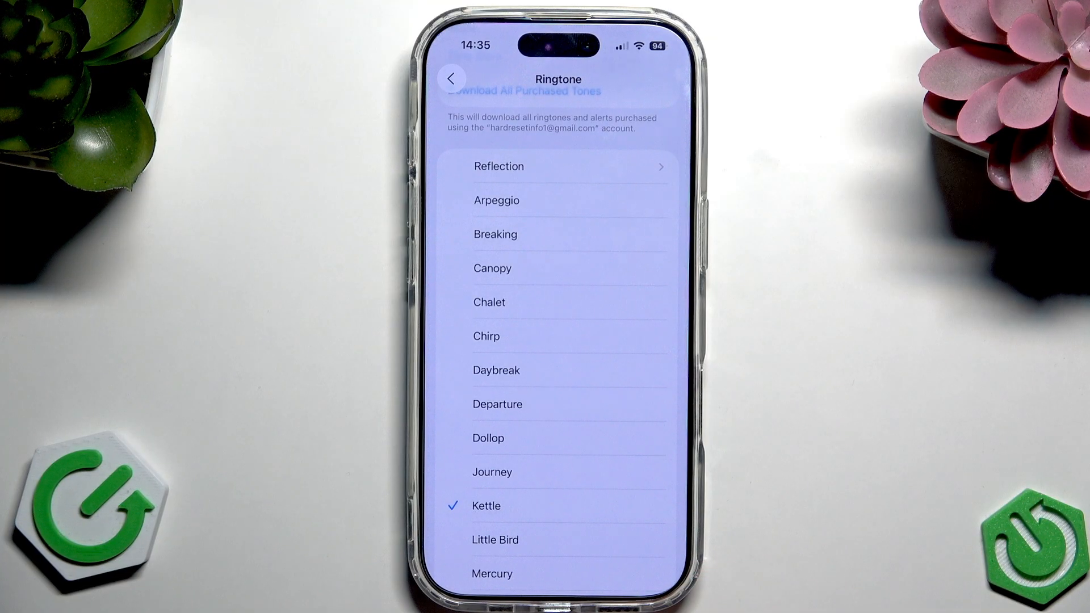
{"action": "scroll", "scroll_direction": "down", "scroll_amount": 3}
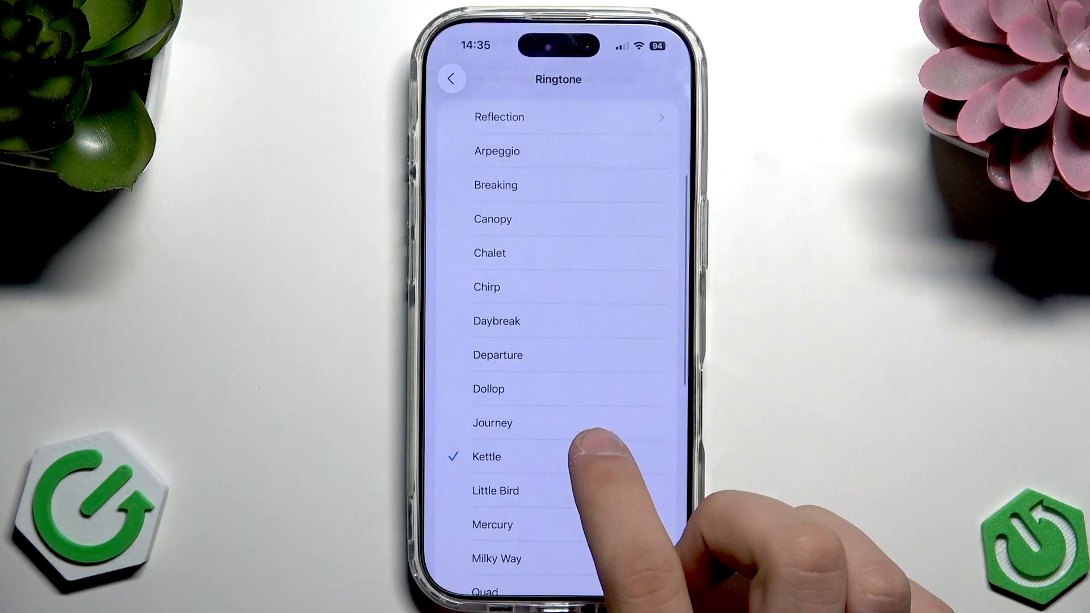
{"action": "scroll", "scroll_direction": "down", "scroll_amount": 3}
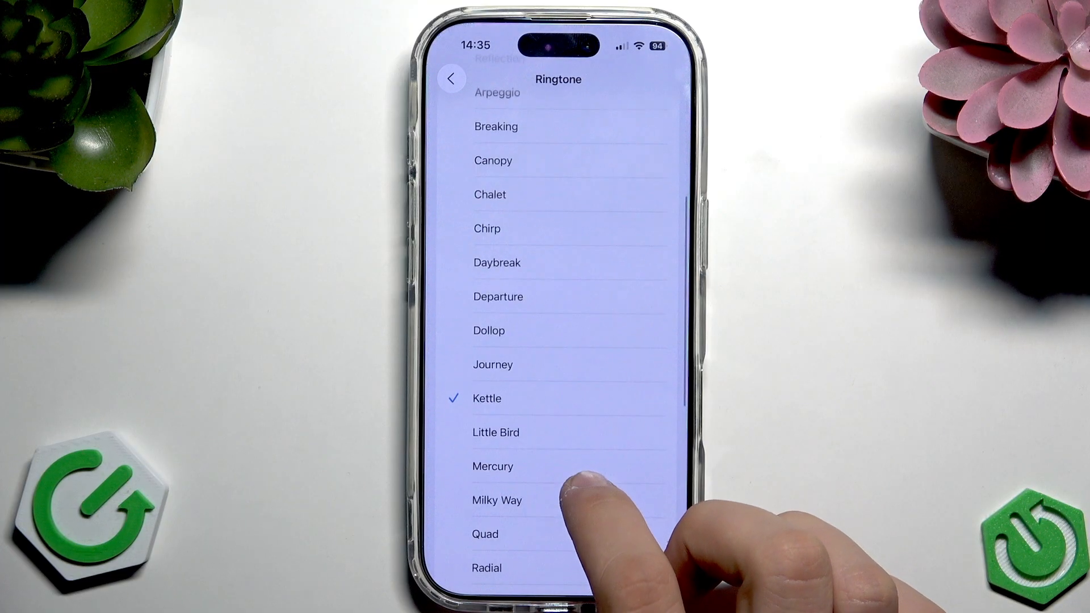
{"action": "left_click", "coordinate": [492, 466]}
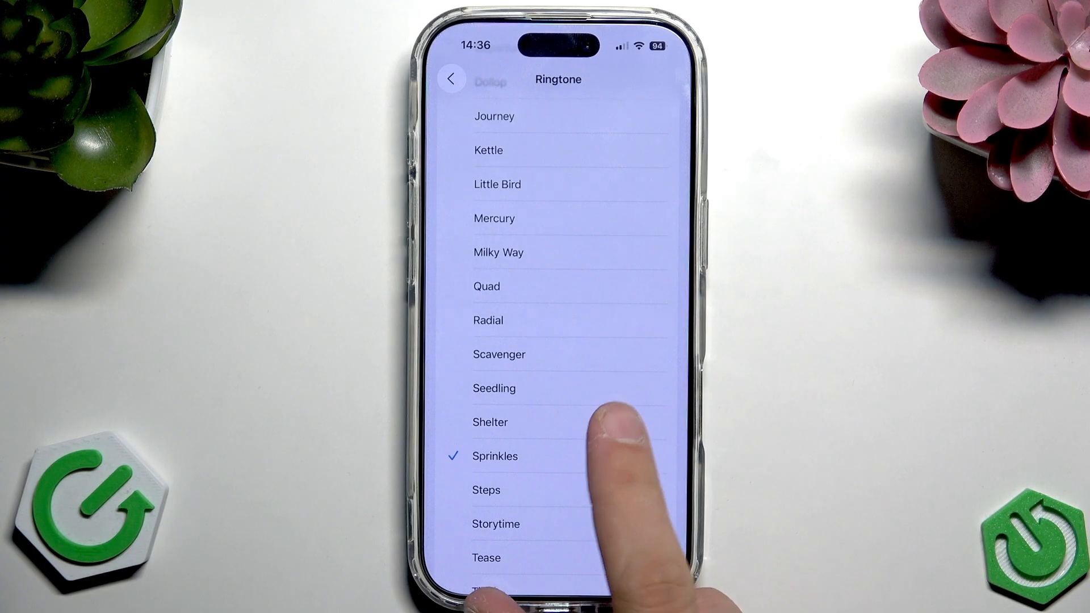
{"action": "scroll", "scroll_direction": "down", "scroll_amount": 3}
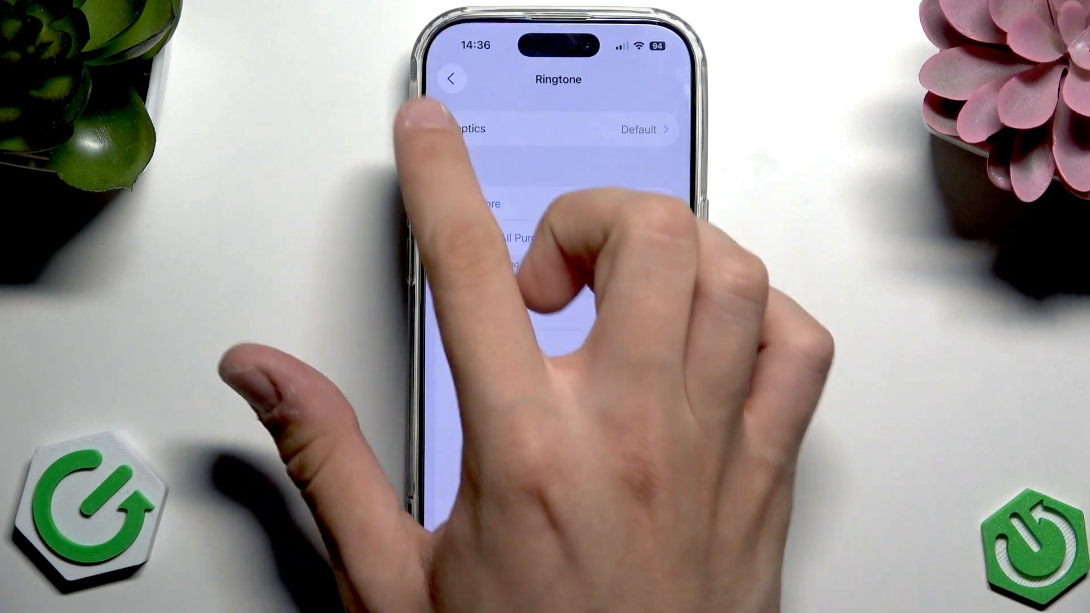
{"action": "left_click", "coordinate": [452, 78]}
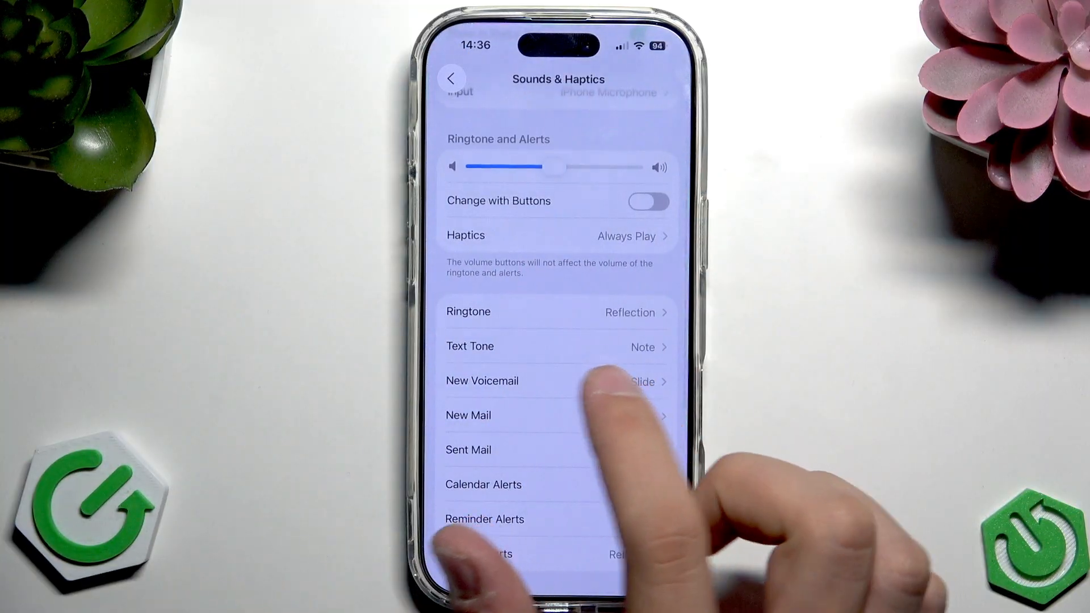